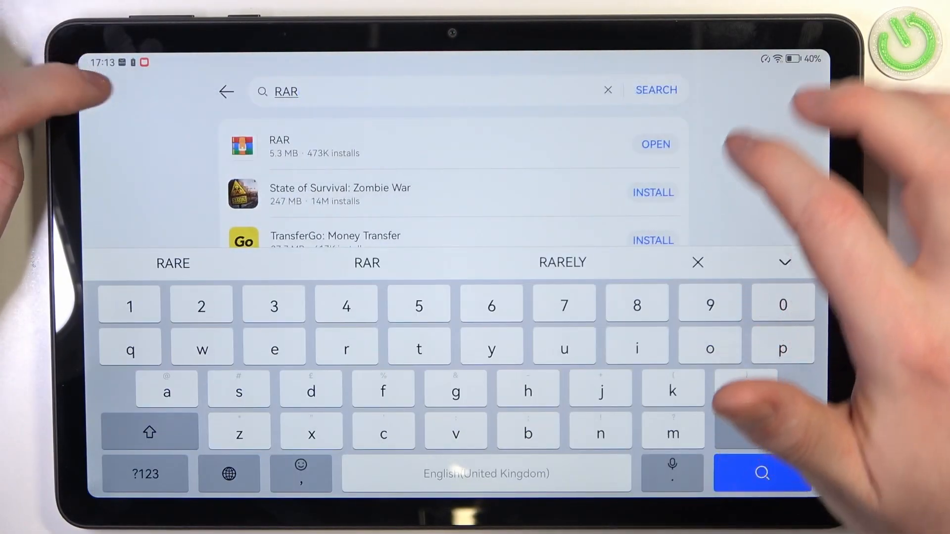
# - Search the store for 'microsoft ed' and open the Microsoft Edge app page
pyautogui.click(227, 91)
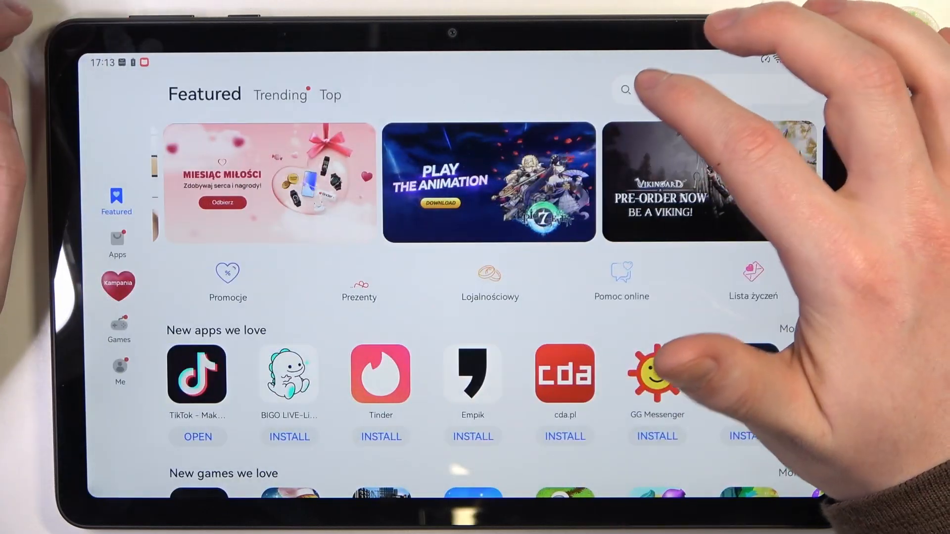
pyautogui.click(624, 90)
pyautogui.write('micro')
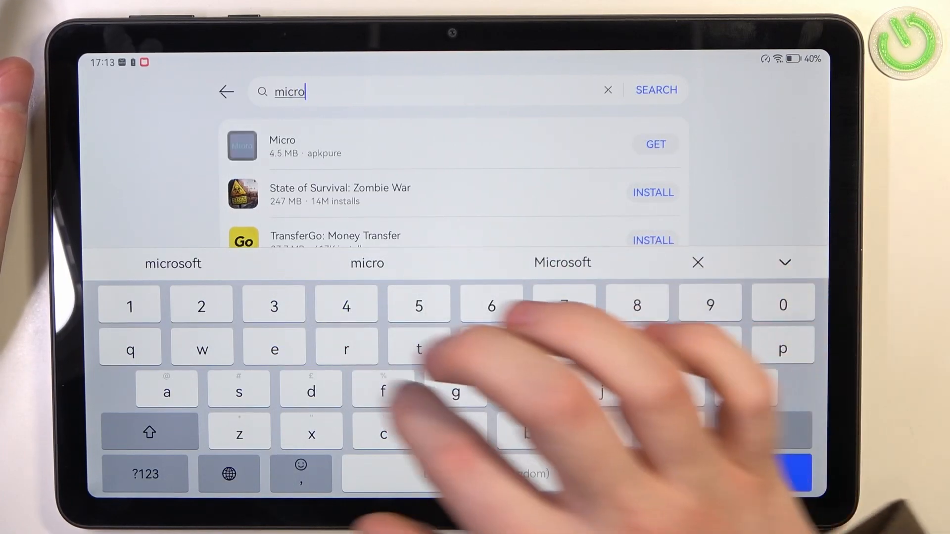
pyautogui.write('soft')
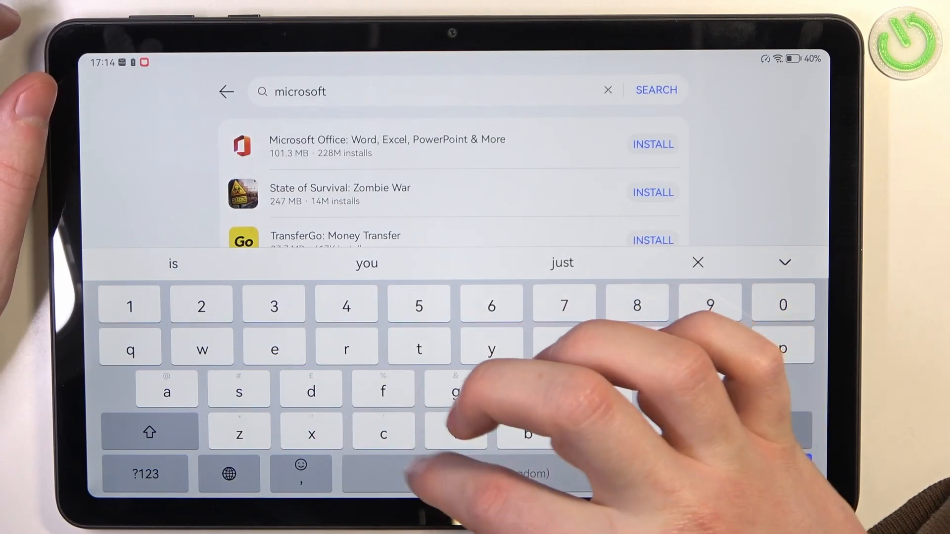
pyautogui.write('ed')
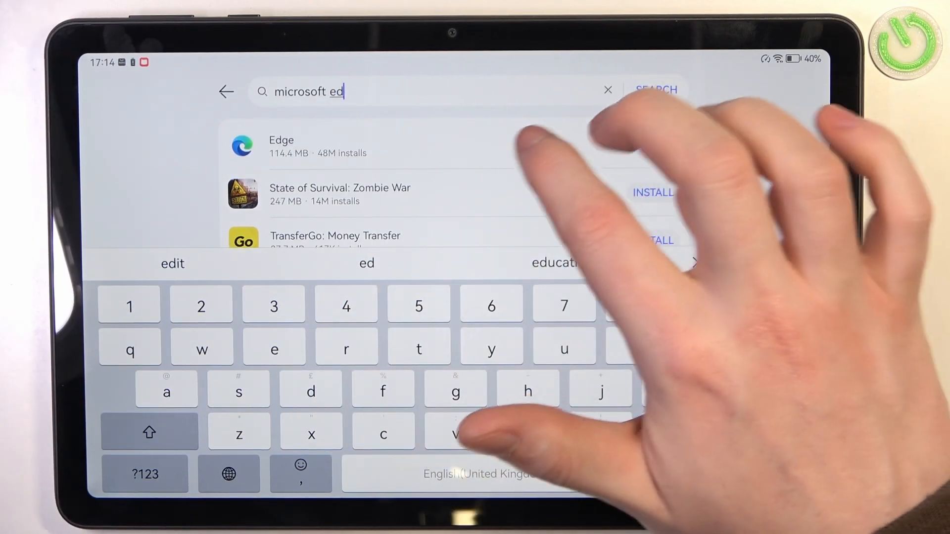
pyautogui.click(281, 147)
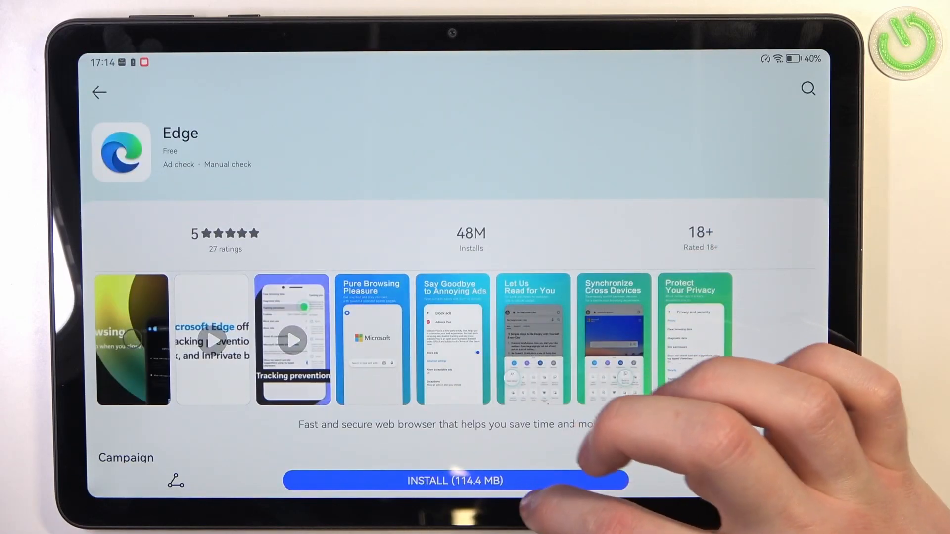
# - Install the 114.4 MB Edge browser and launch it to its privacy notice
pyautogui.click(455, 481)
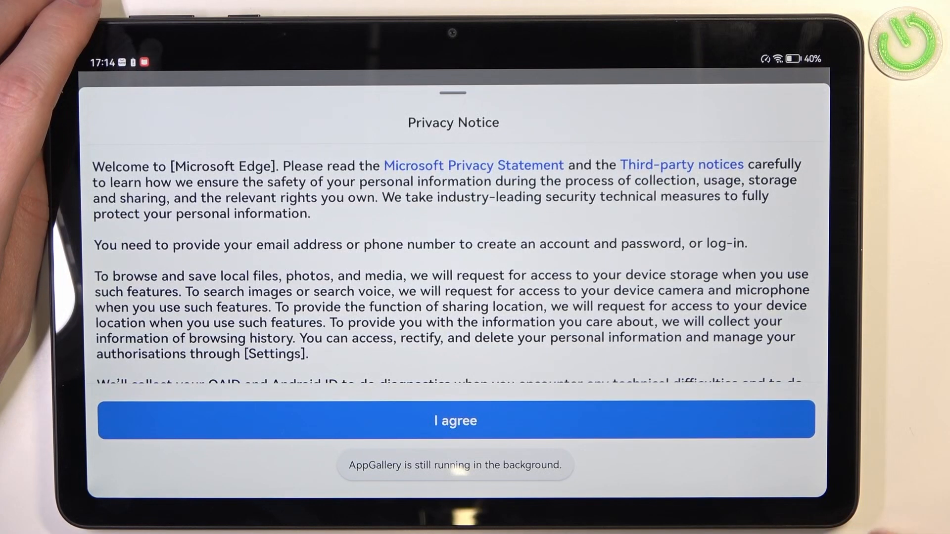
# - Accept the privacy notice, defer sign-in, and confirm the data sharing preference
pyautogui.click(454, 419)
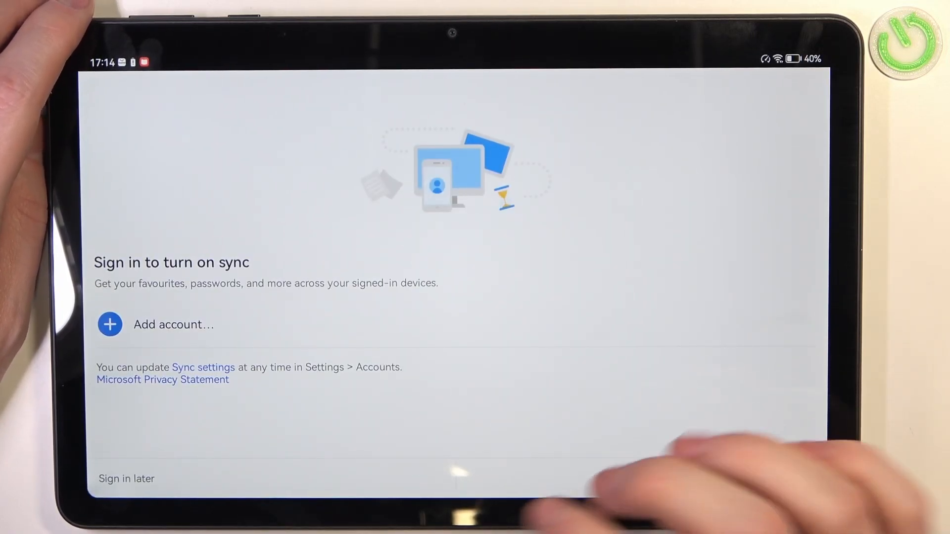
pyautogui.click(126, 478)
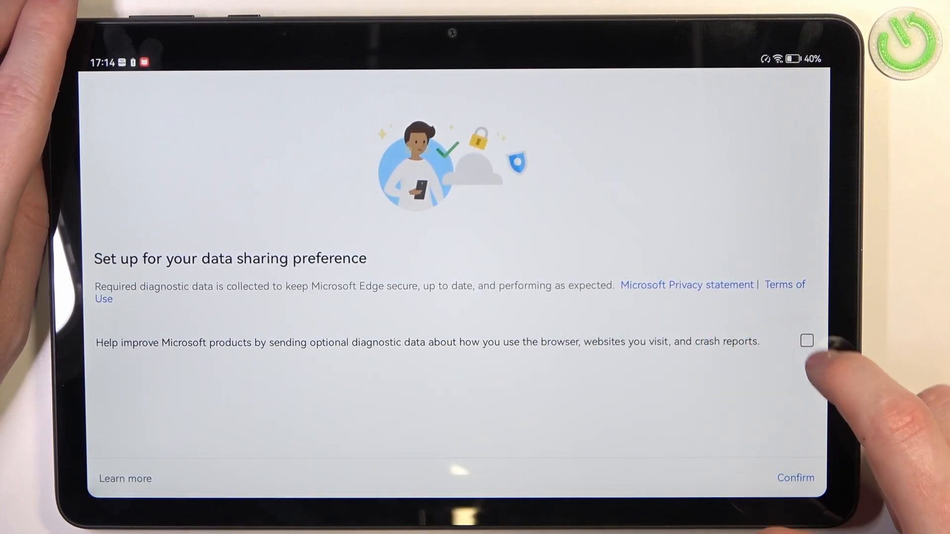
pyautogui.click(796, 477)
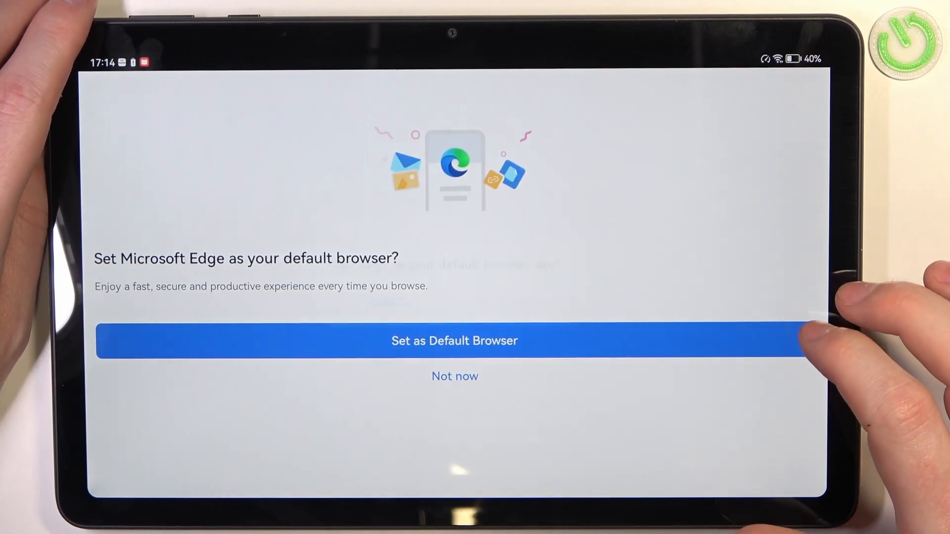
# - Make Edge the default browser app, reaching the new tab page
pyautogui.click(454, 341)
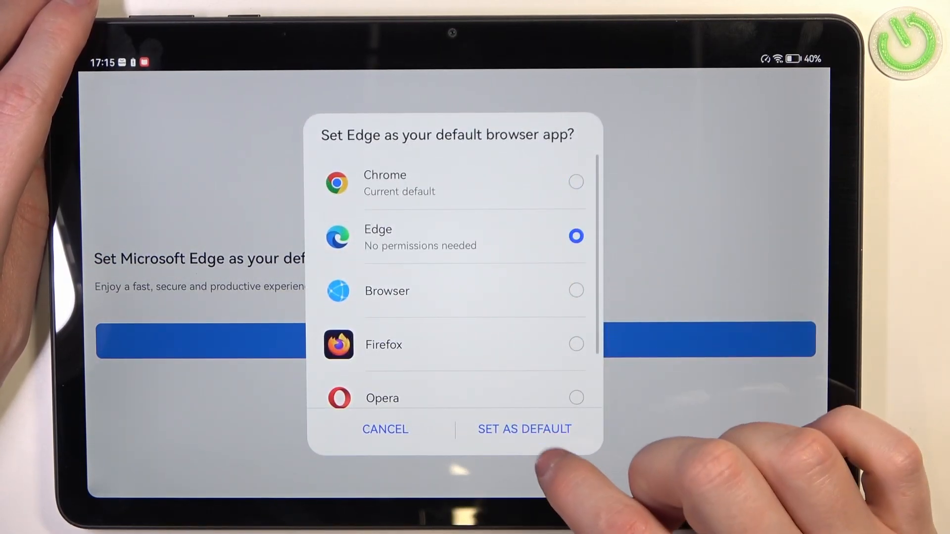
pyautogui.click(523, 429)
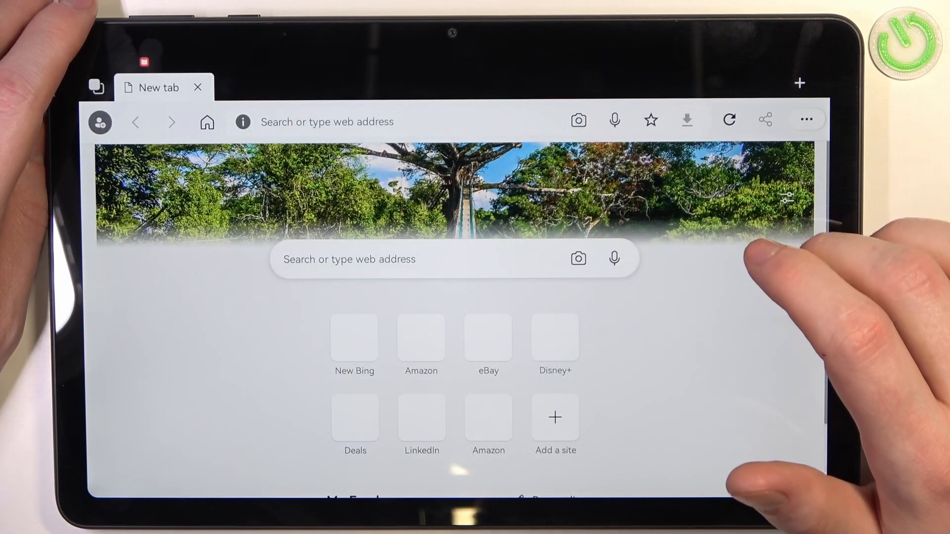